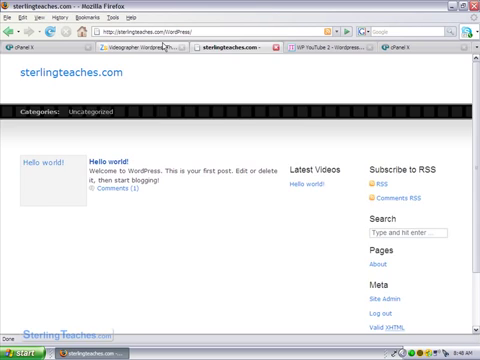
Show the Videographer theme's 'Creating Posts in Videographer' instructions on YouTube video IDs
left_click(150, 44)
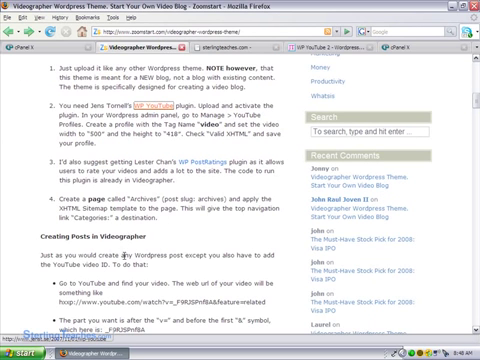
scroll("down", 3)
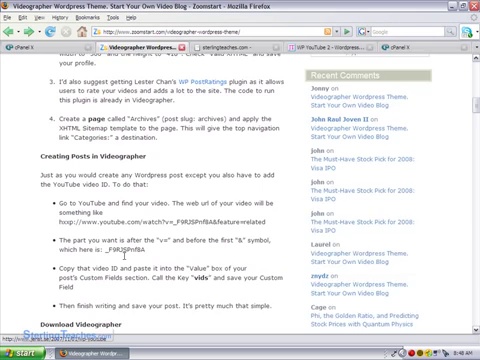
scroll("down", 3)
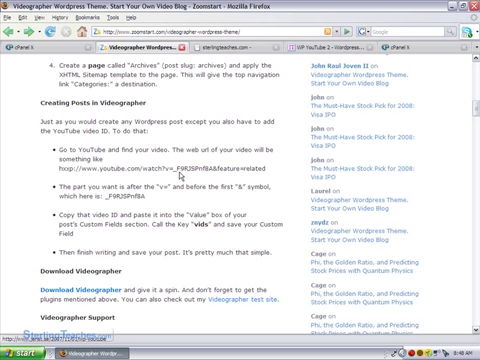
mouse_move(177, 173)
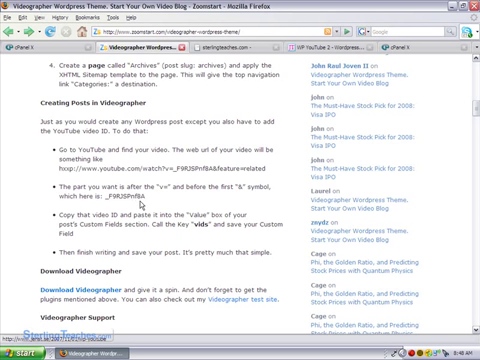
mouse_move(143, 201)
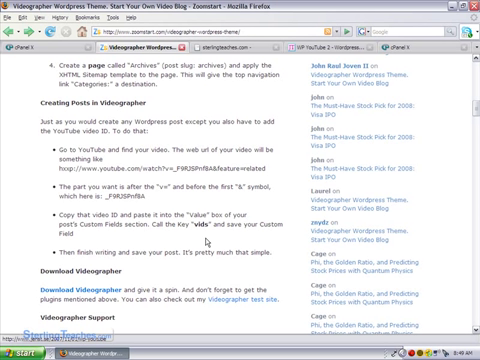
mouse_move(205, 242)
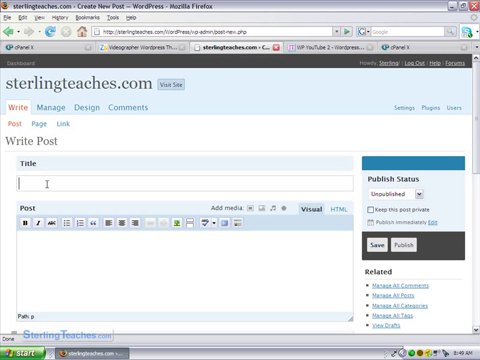
Start typing 'Educa' into the new post's title field
type("Education")
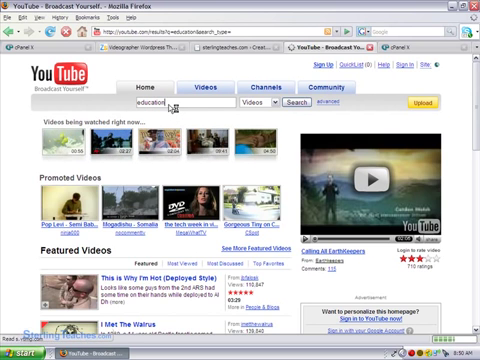
Run the YouTube search for education videos
left_click(288, 106)
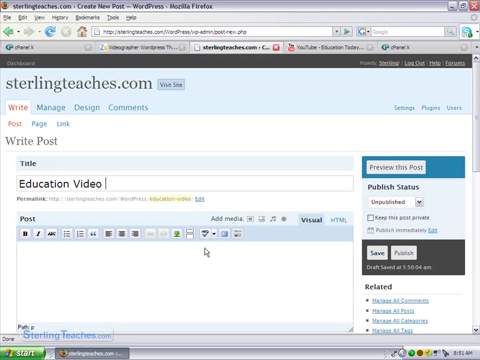
Add a custom field with key 'vids' and value 'Fnhkq_cQcUE' to the post
scroll("down", 3)
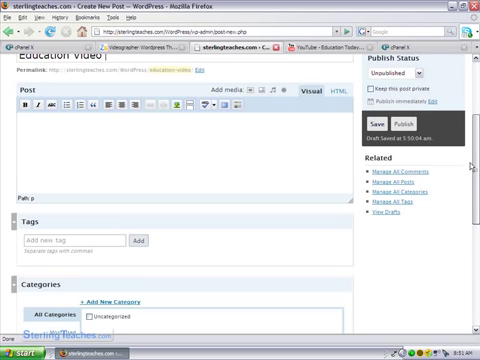
scroll("down", 3)
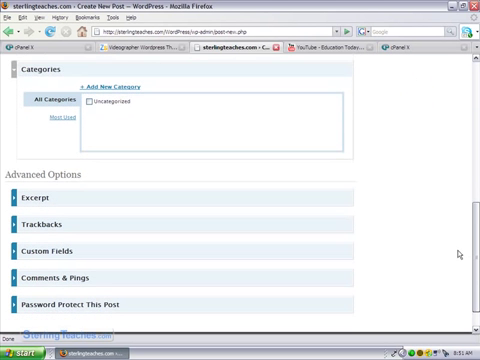
scroll("down", 3)
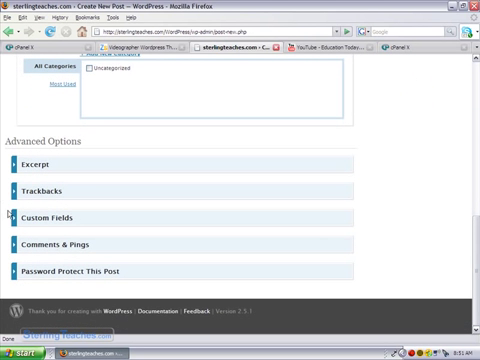
left_click(60, 217)
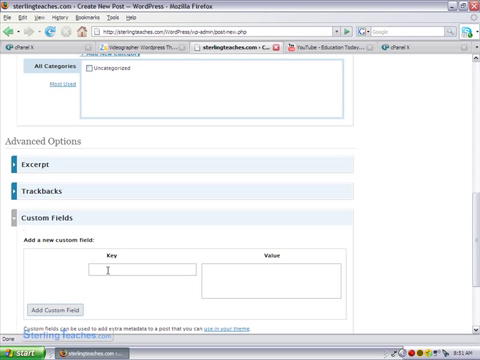
type("vidd")
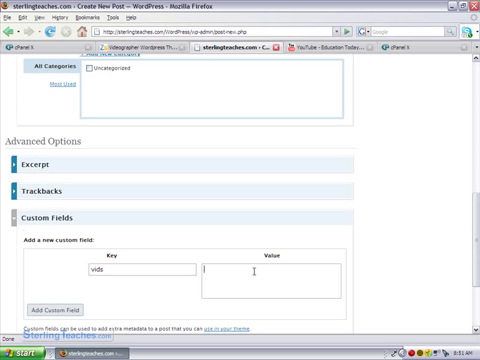
type("Fnhkq_cQcUE")
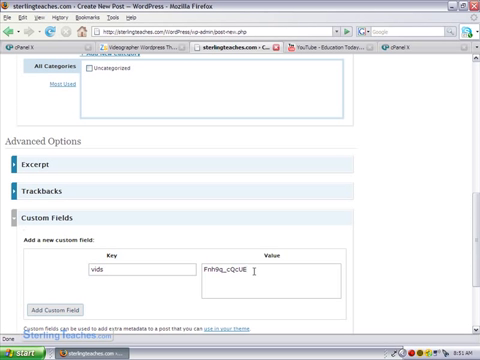
scroll("up", 3)
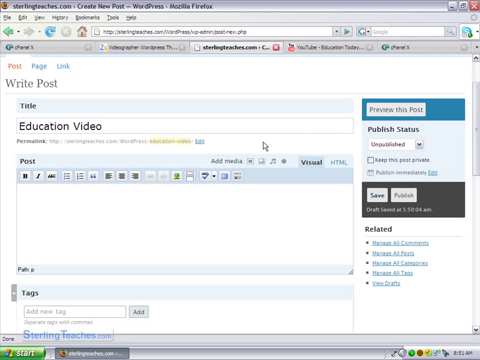
mouse_move(218, 213)
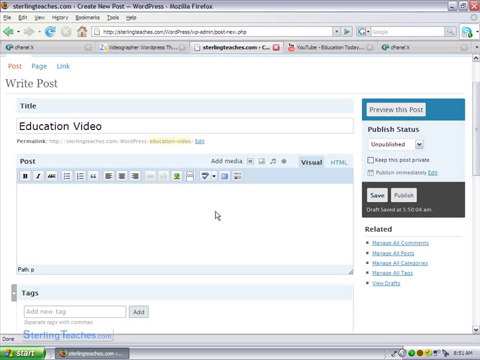
Write the post body about education and the future of education
type("Here is a great video about education.")
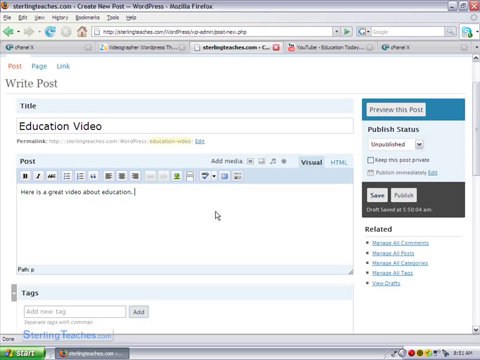
type("It talks")
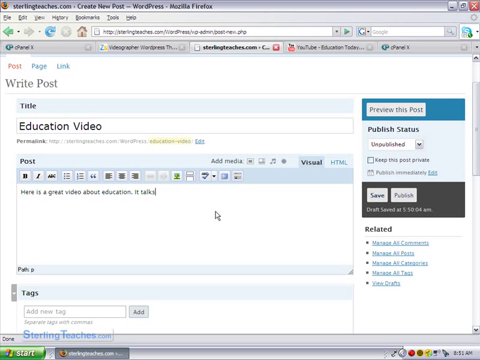
type("about the future of")
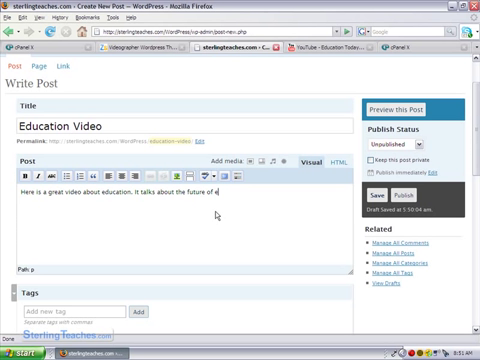
type("education.")
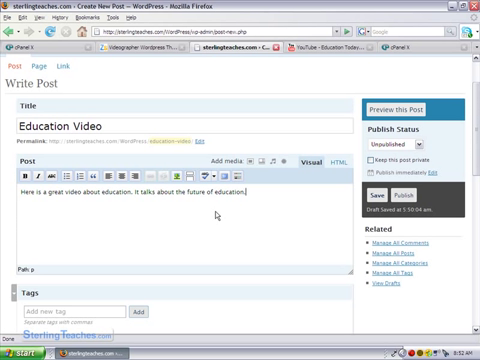
type("...")
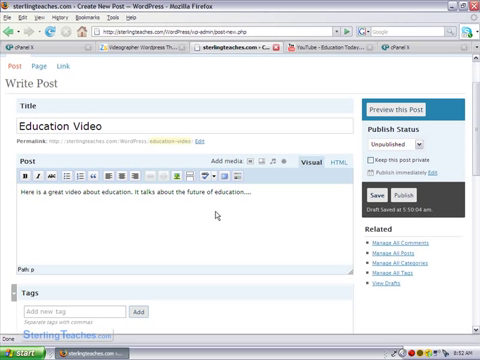
mouse_move(345, 204)
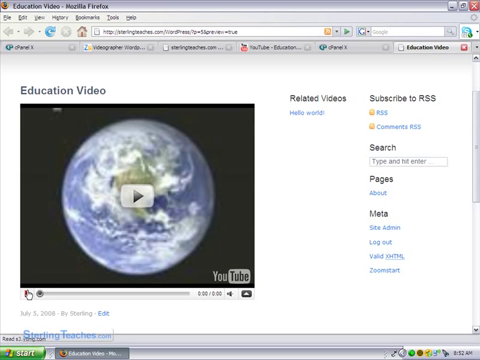
Play the embedded YouTube video in the Education Video post
left_click(133, 196)
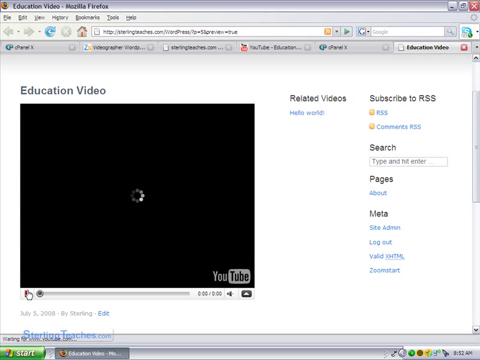